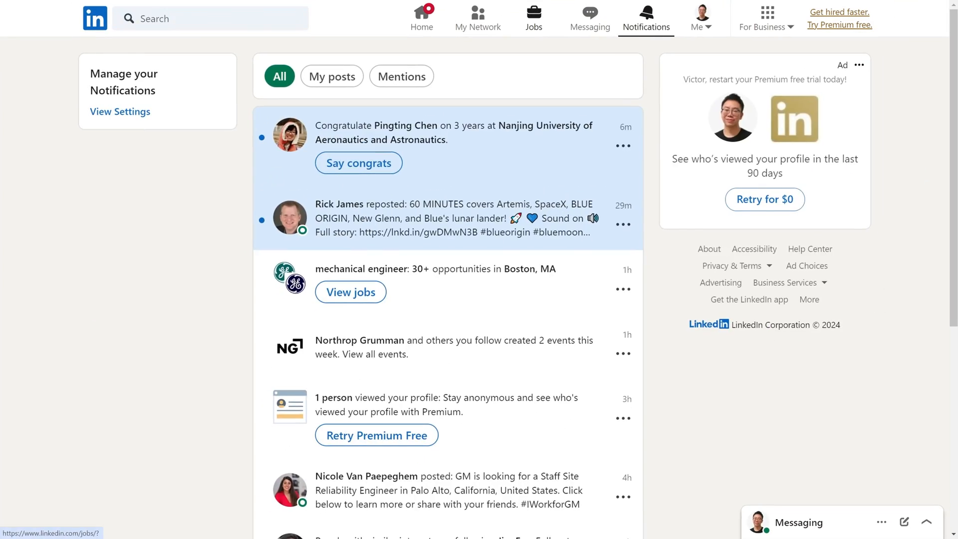
# - Rerun the recent 'product design engineer' job search and open the Reality Labs posting
pyautogui.click(533, 18)
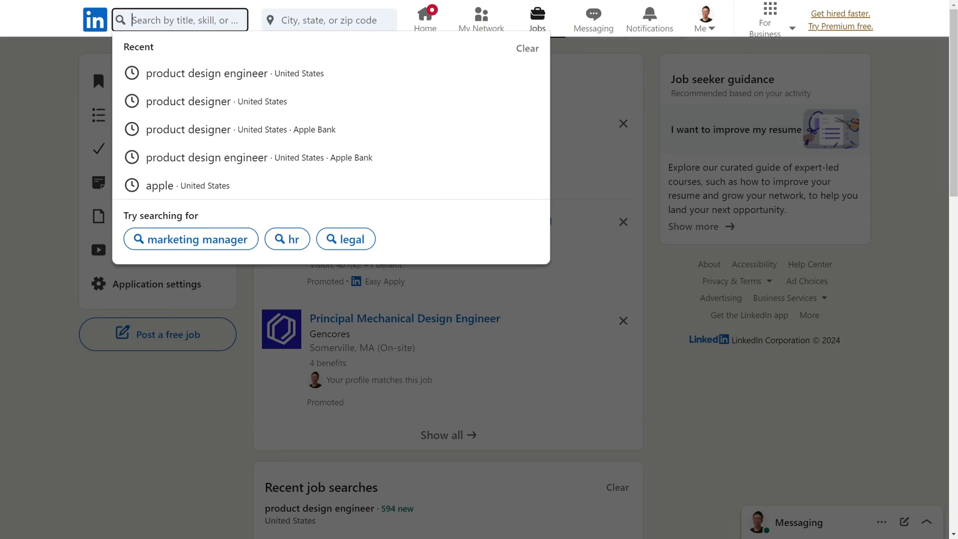
pyautogui.click(207, 73)
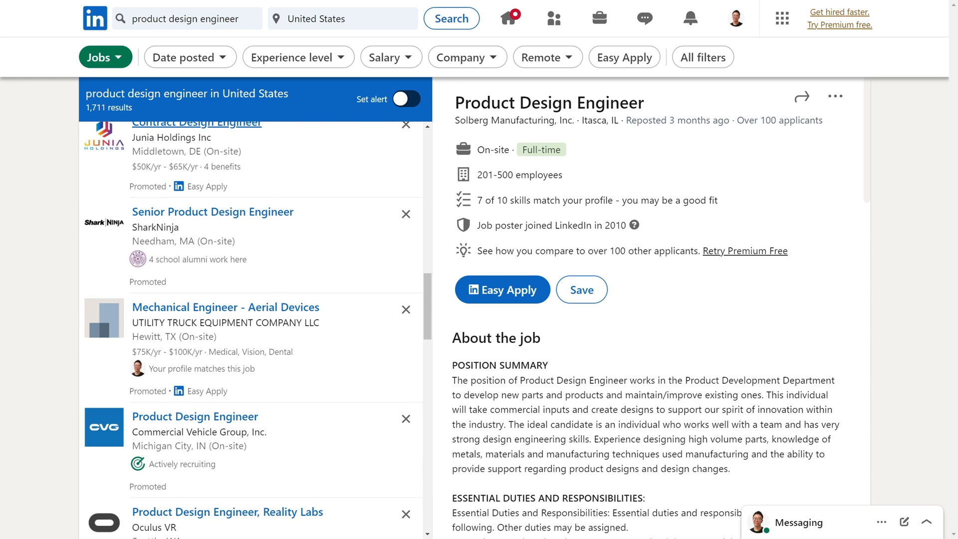
pyautogui.scroll(-3)
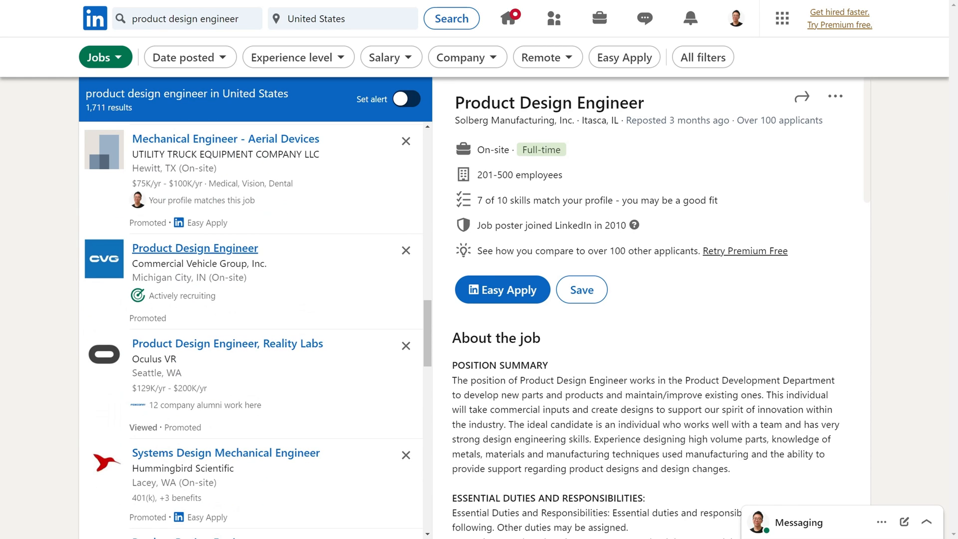
pyautogui.click(227, 343)
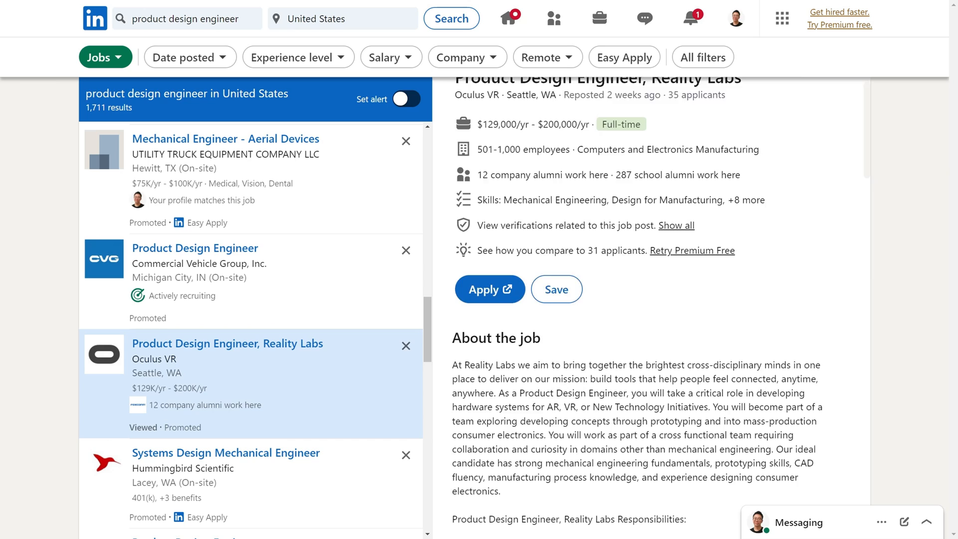
# - Scroll to Minimum Qualifications and highlight the DFM and DFA experience requirement
pyautogui.scroll(-3)
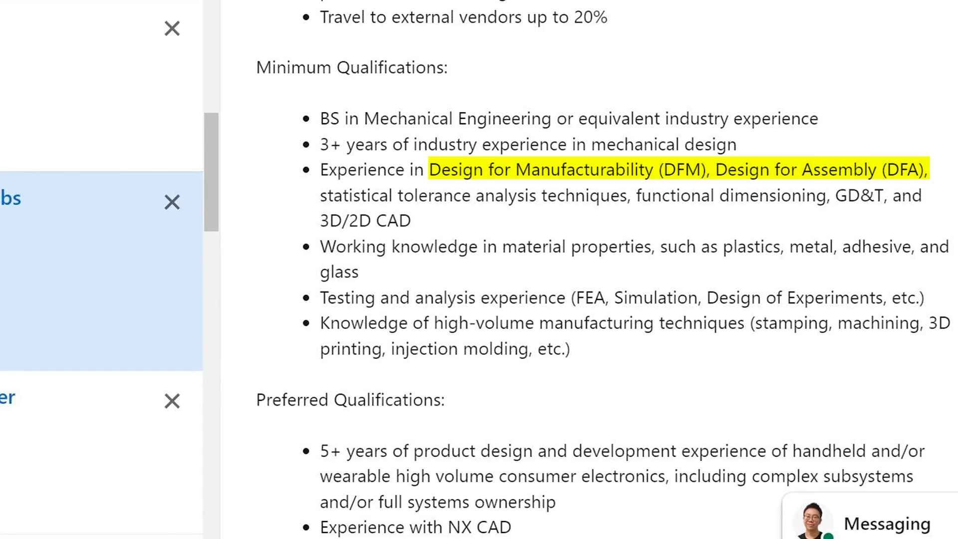
pyautogui.doubleClick(857, 196)
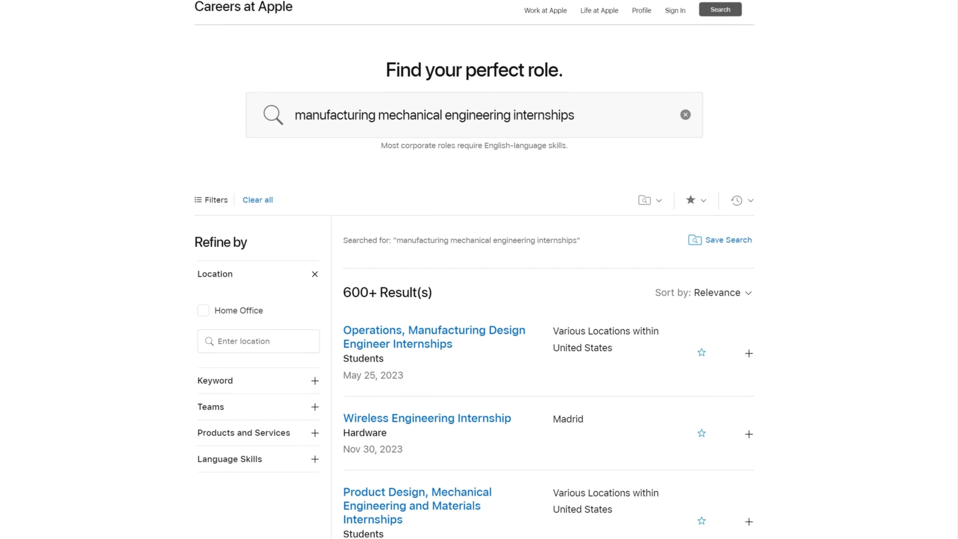
# - Highlight the 'Operations, Manufacturing Design Engineer Internships' result on Apple Careers
pyautogui.doubleClick(435, 337)
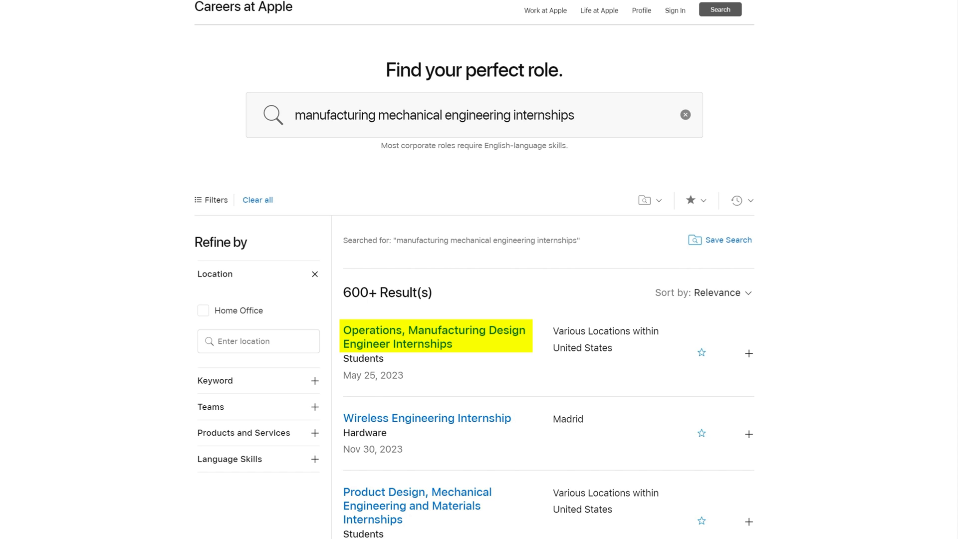